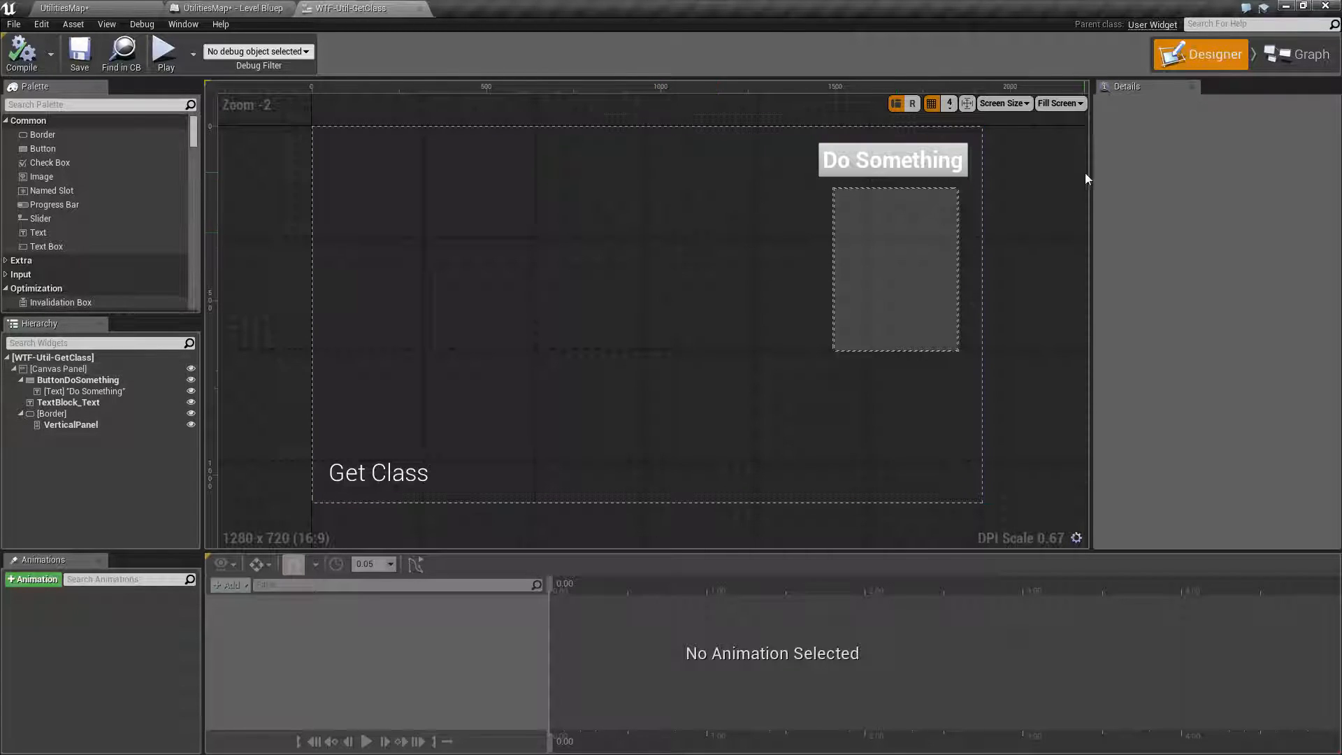
Search the event graph's add-node list for 'get class' and find the GetClass function
{"action": "left_click", "coordinate": [1294, 54]}
{"action": "type", "text": "get class"}
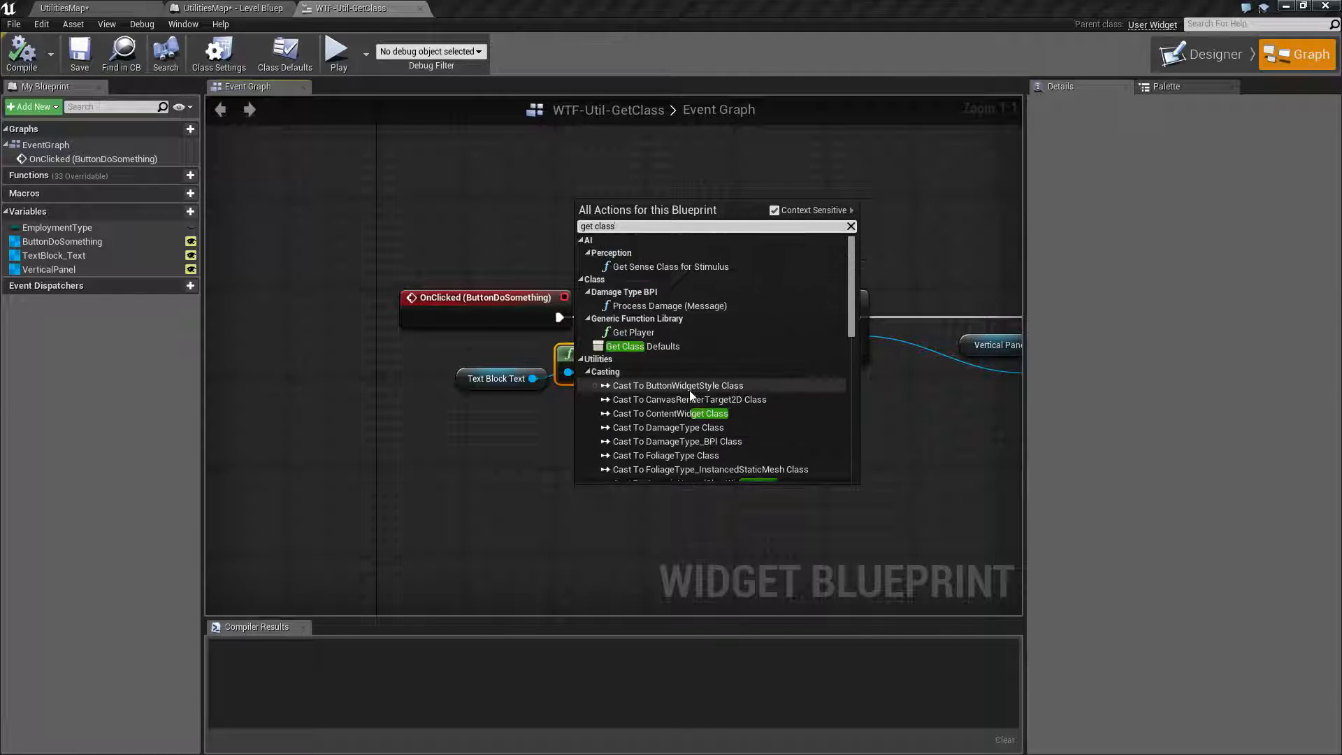
{"action": "mouse_move", "coordinate": [794, 282]}
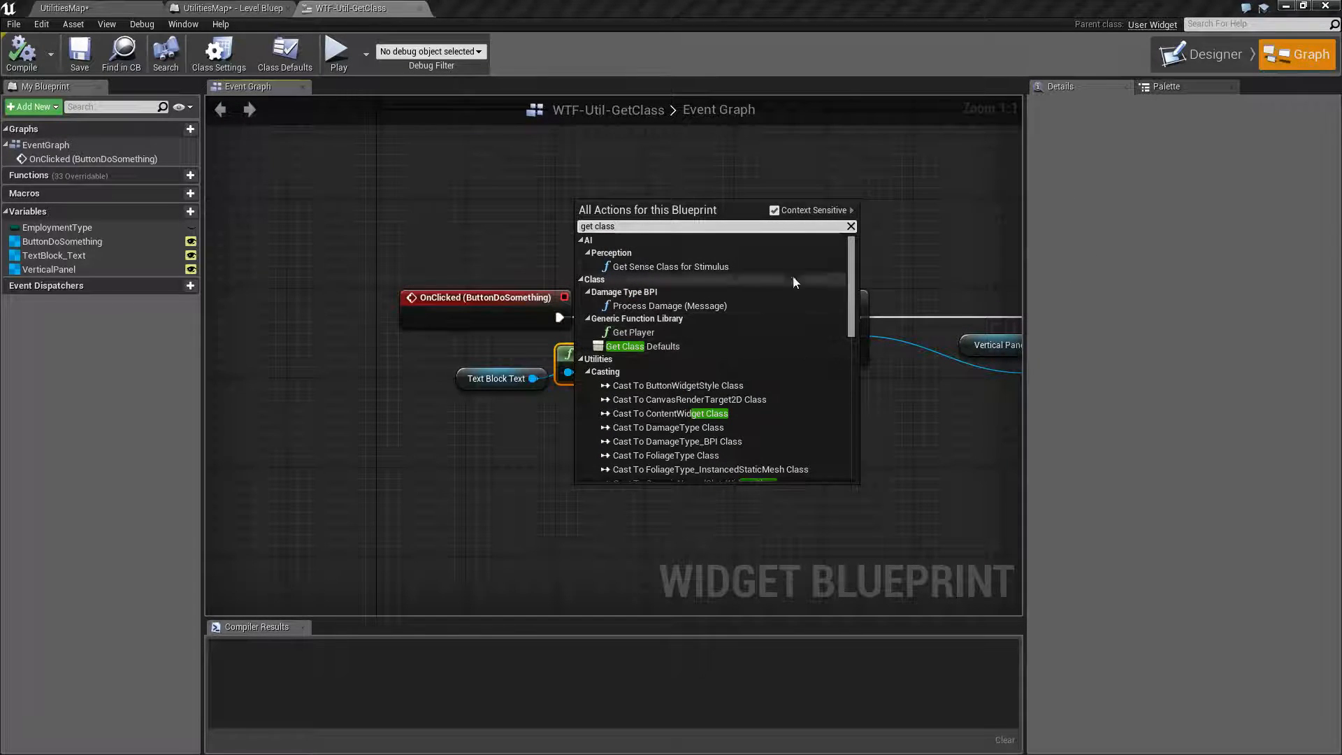
{"action": "scroll", "scroll_direction": "down", "scroll_amount": 3}
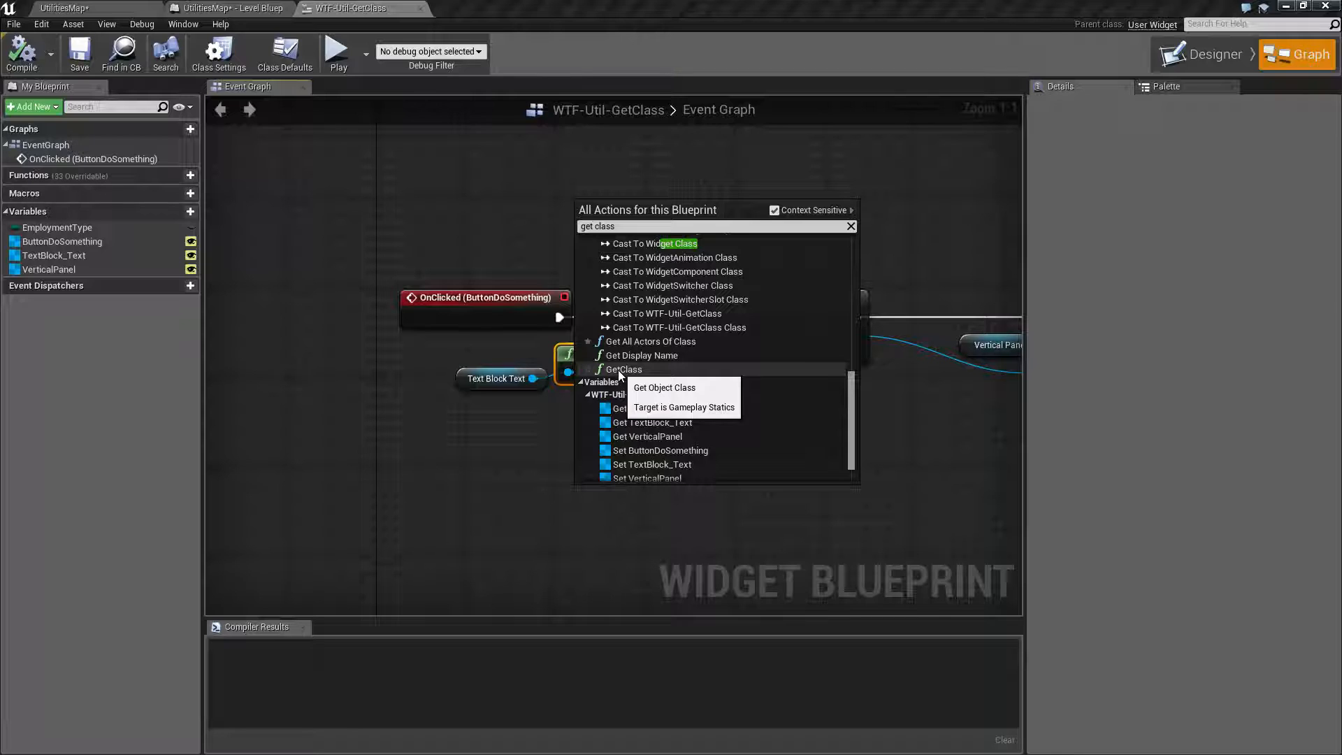
Add a GetClass node reading Text Block Text into Construct Text's class input, discarding the duplicate
{"action": "left_click", "coordinate": [664, 388]}
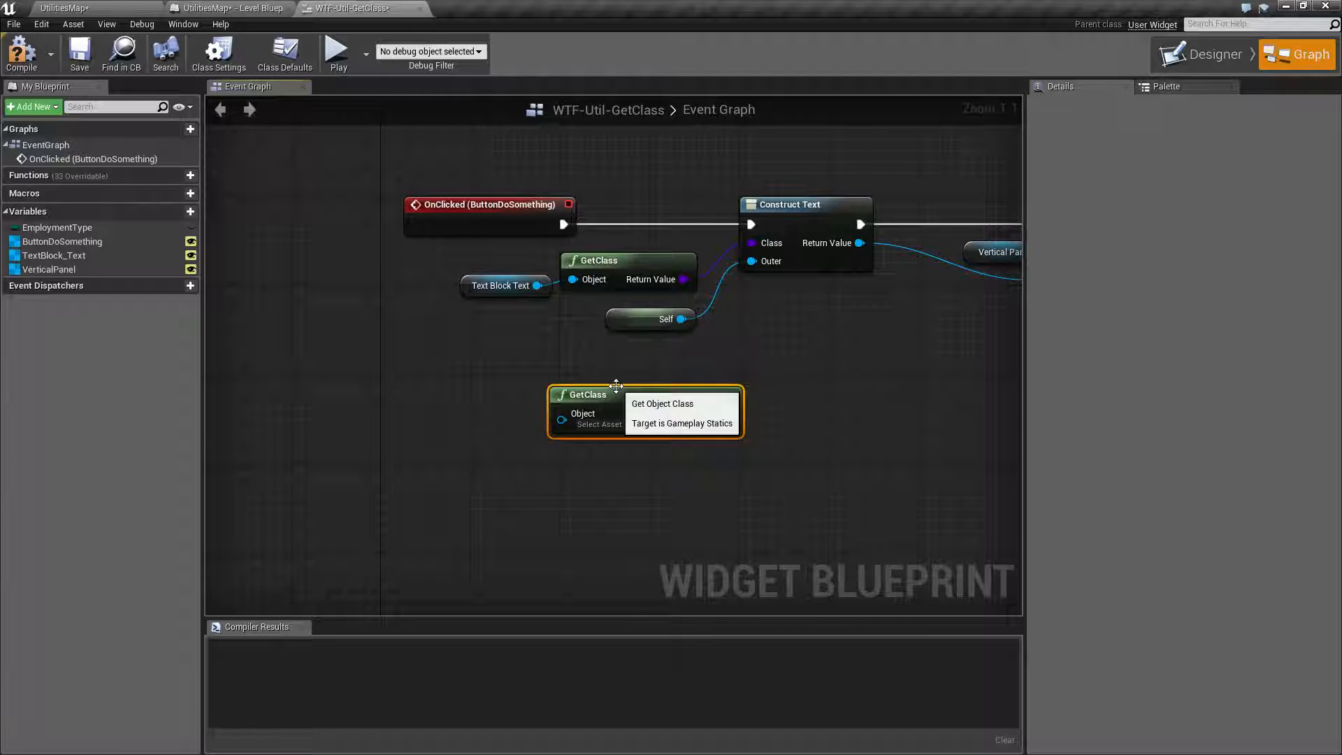
{"action": "left_click", "coordinate": [601, 424]}
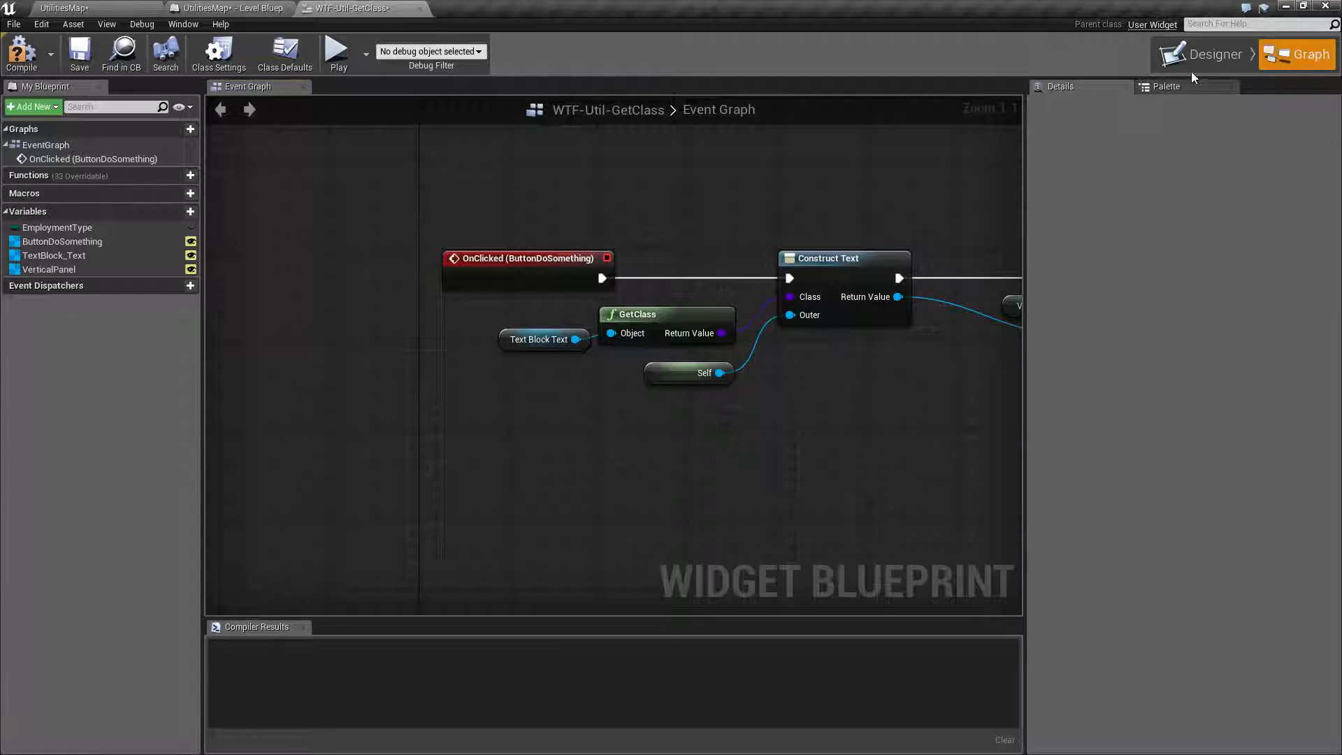
{"action": "left_click", "coordinate": [1212, 54]}
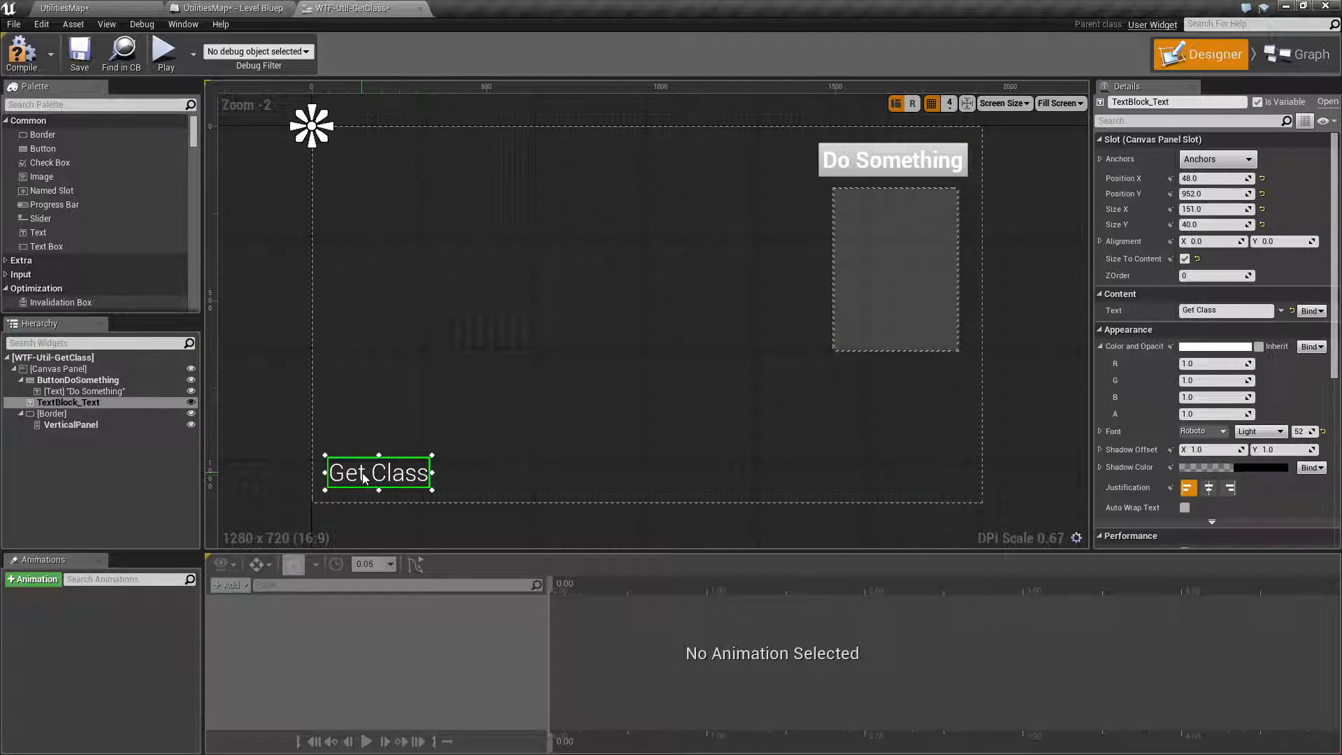
{"action": "left_click", "coordinate": [1297, 55]}
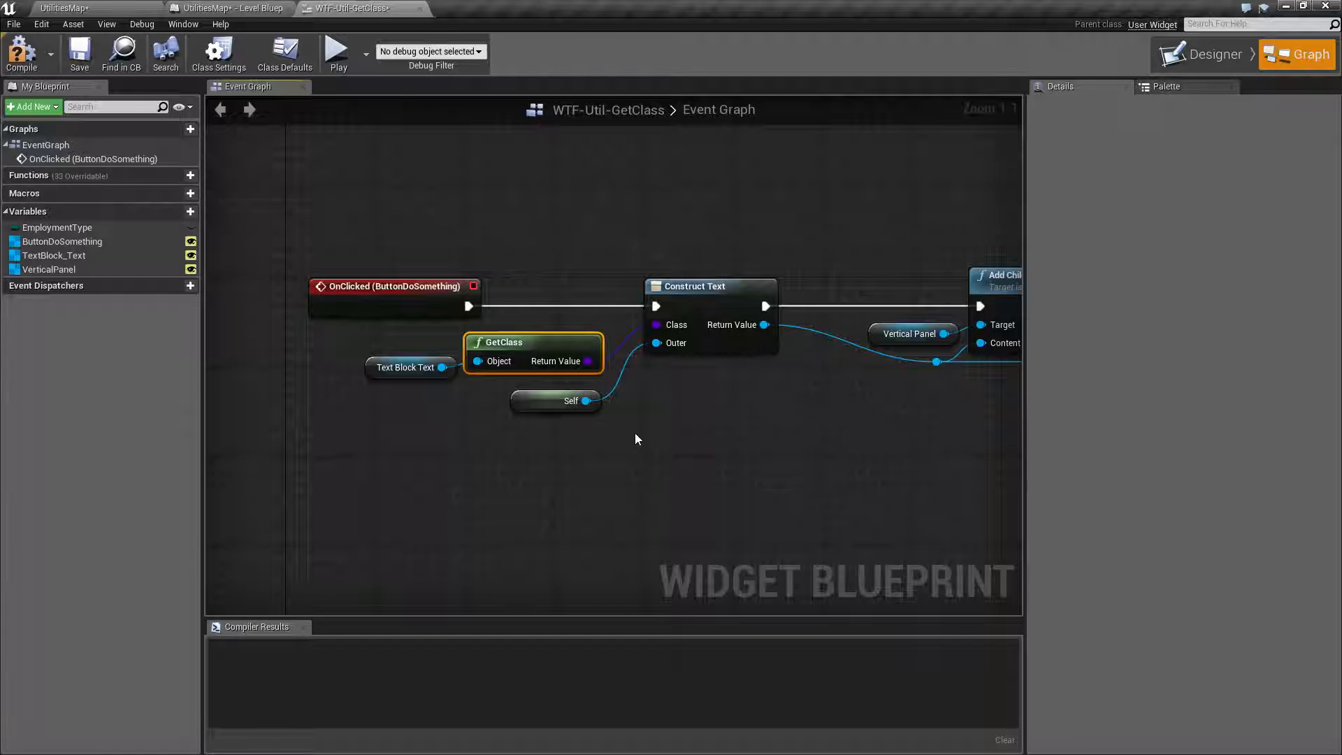
{"action": "mouse_move", "coordinate": [676, 395]}
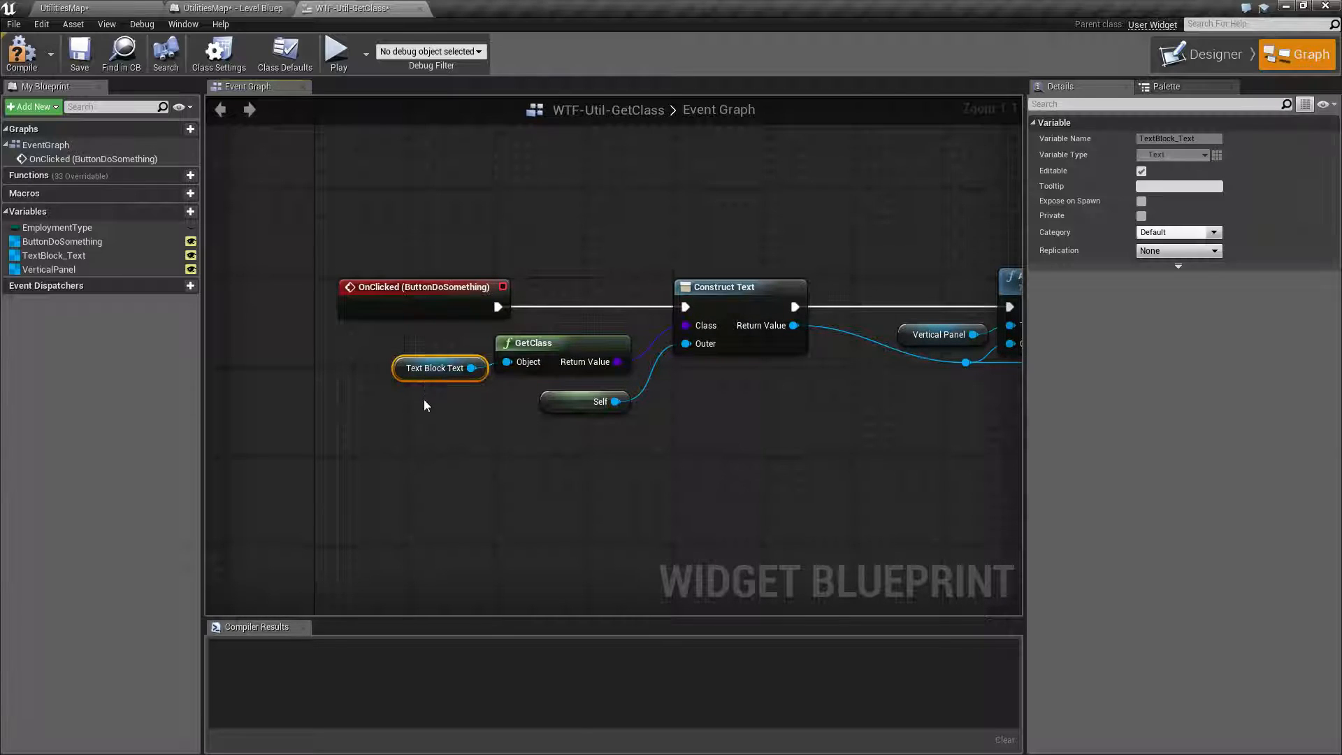
{"action": "mouse_move", "coordinate": [531, 343]}
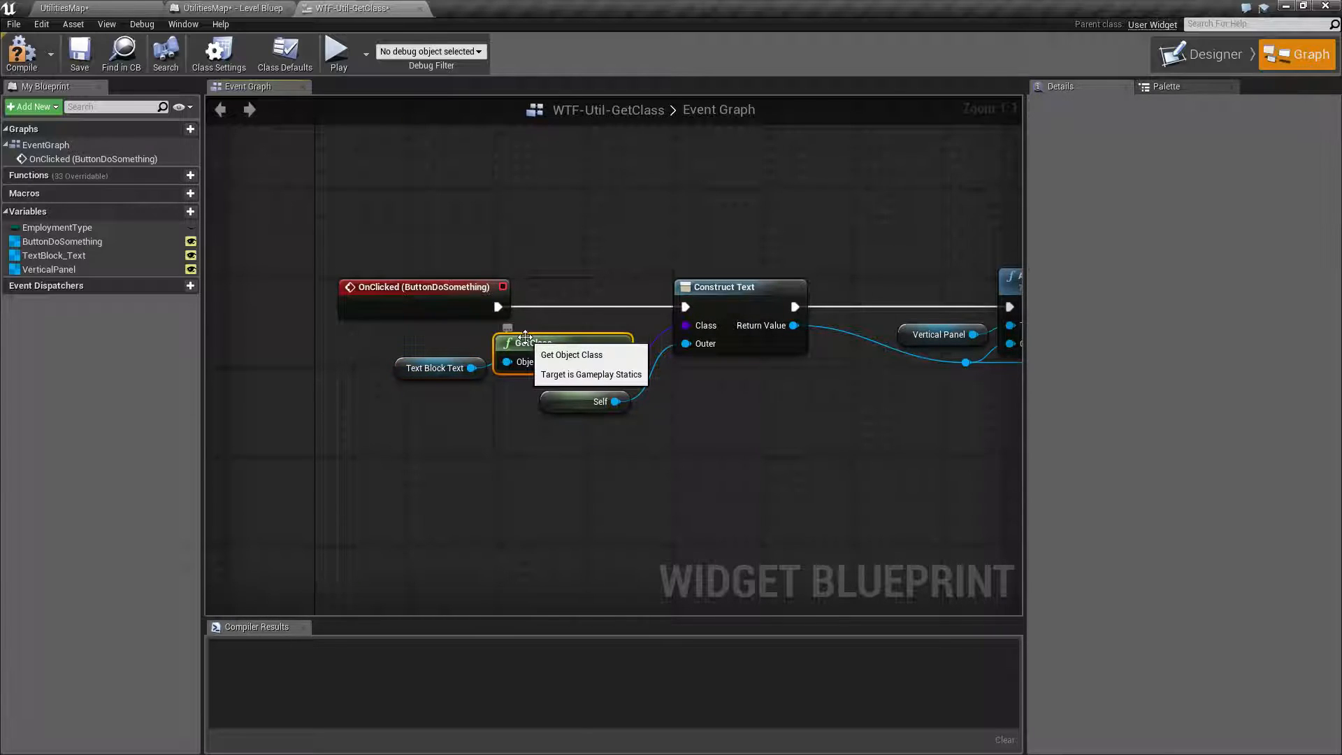
Select the GetClass node between Text Block Text and Construct Text
{"action": "left_click", "coordinate": [570, 354]}
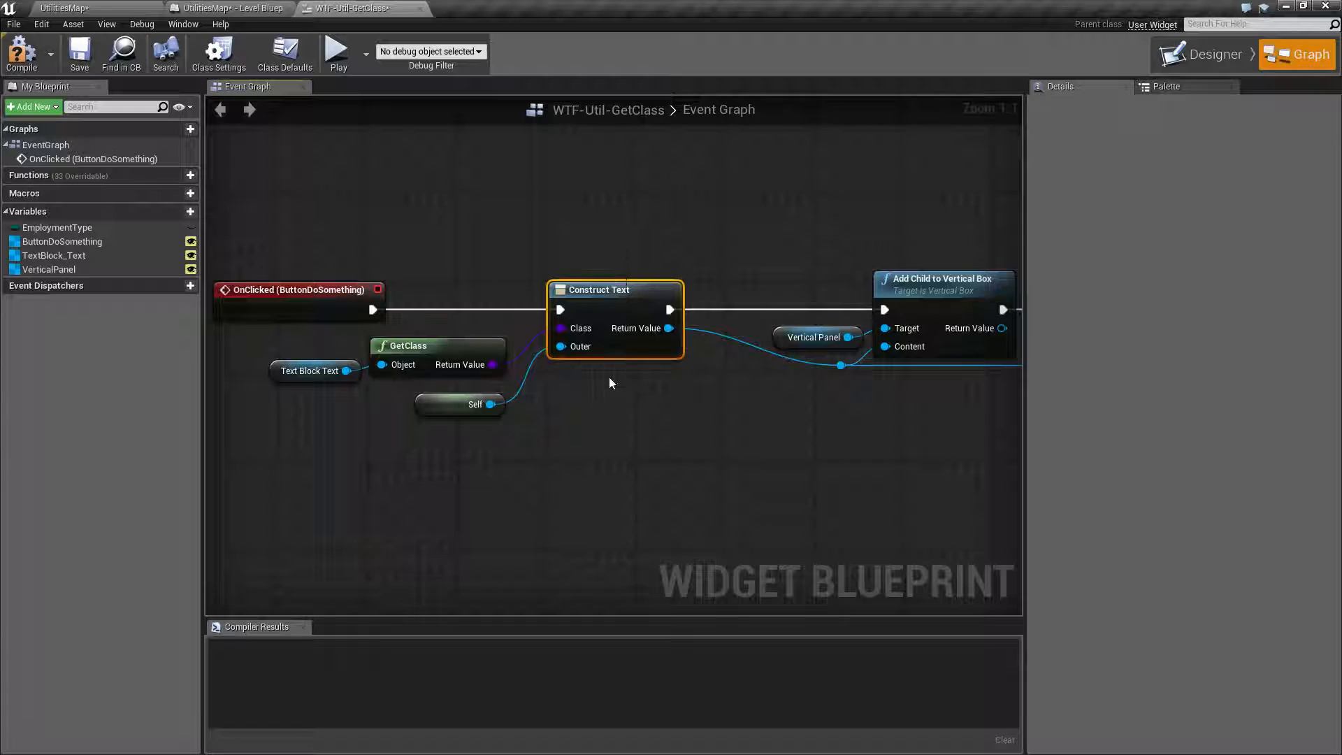
{"action": "mouse_move", "coordinate": [608, 289]}
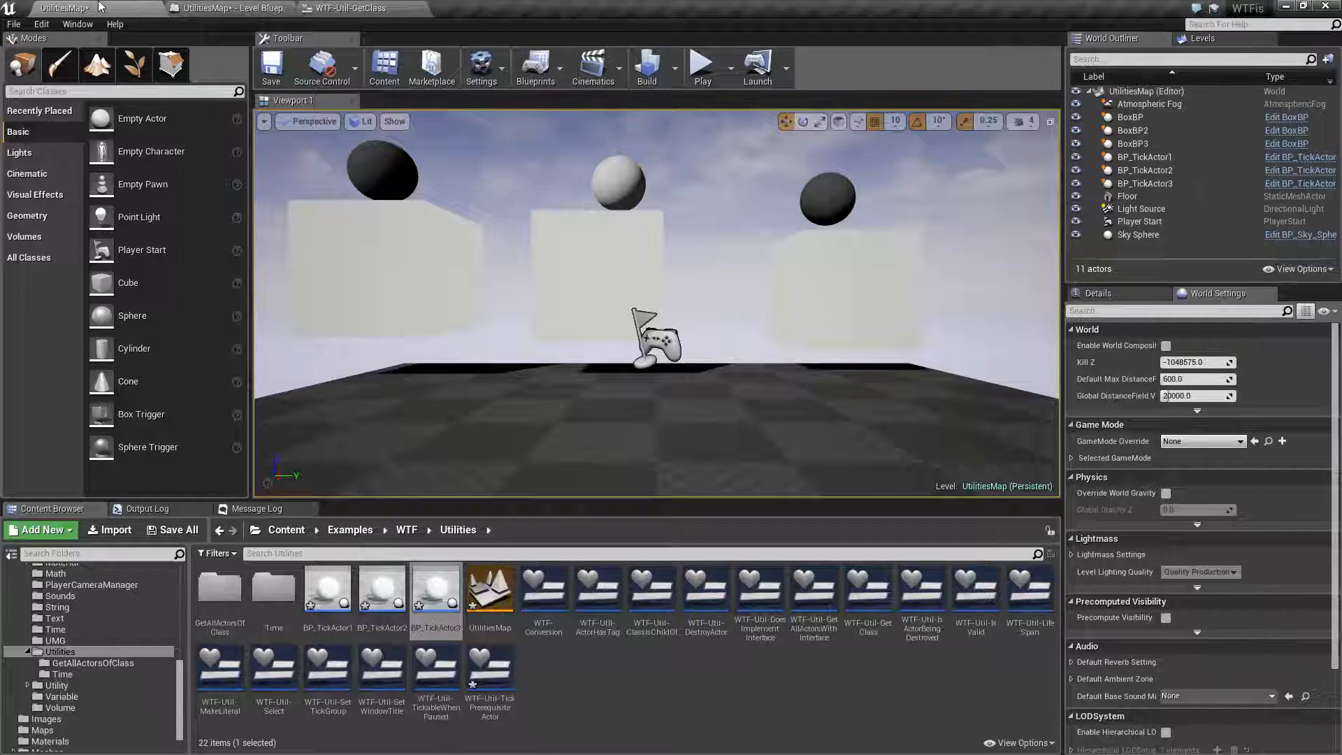
Play the level, press Do Something several times to add New Text Block lines, then return to WTF-Util-GetClass
{"action": "left_click", "coordinate": [699, 60]}
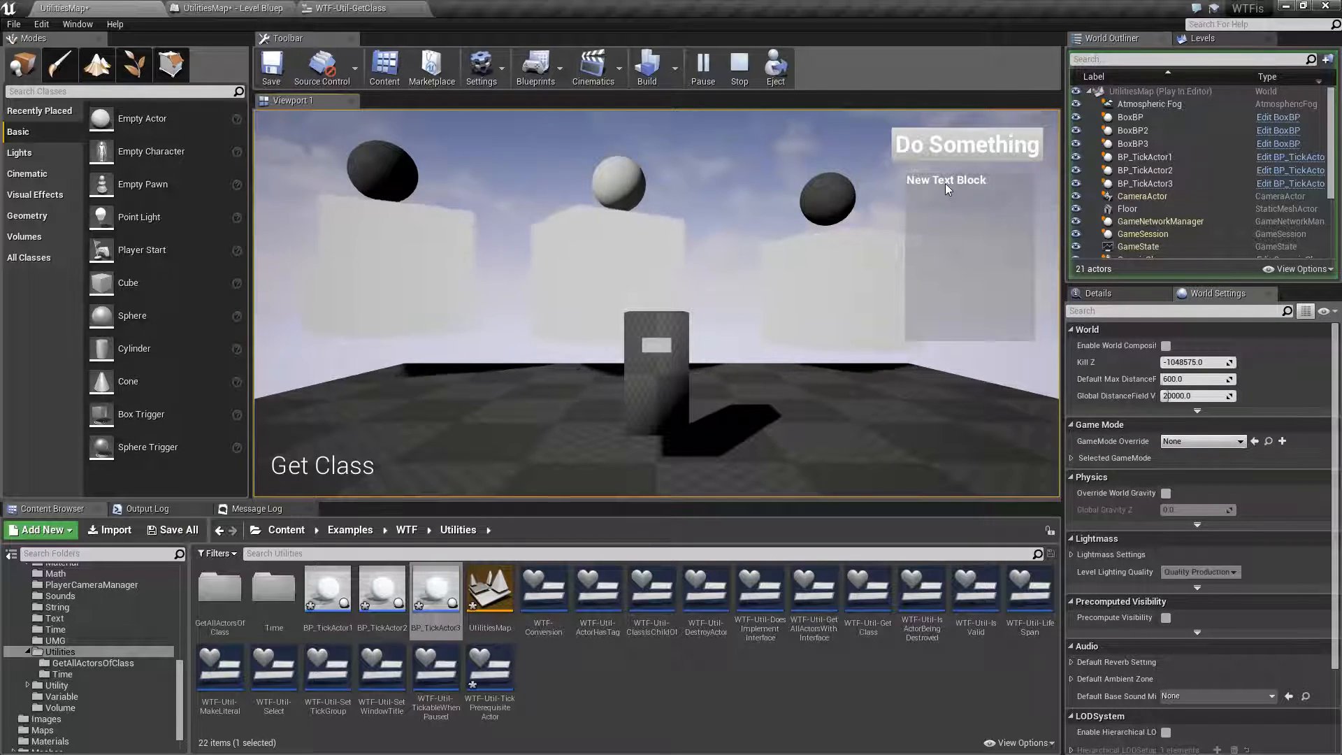
{"action": "left_click", "coordinate": [966, 144]}
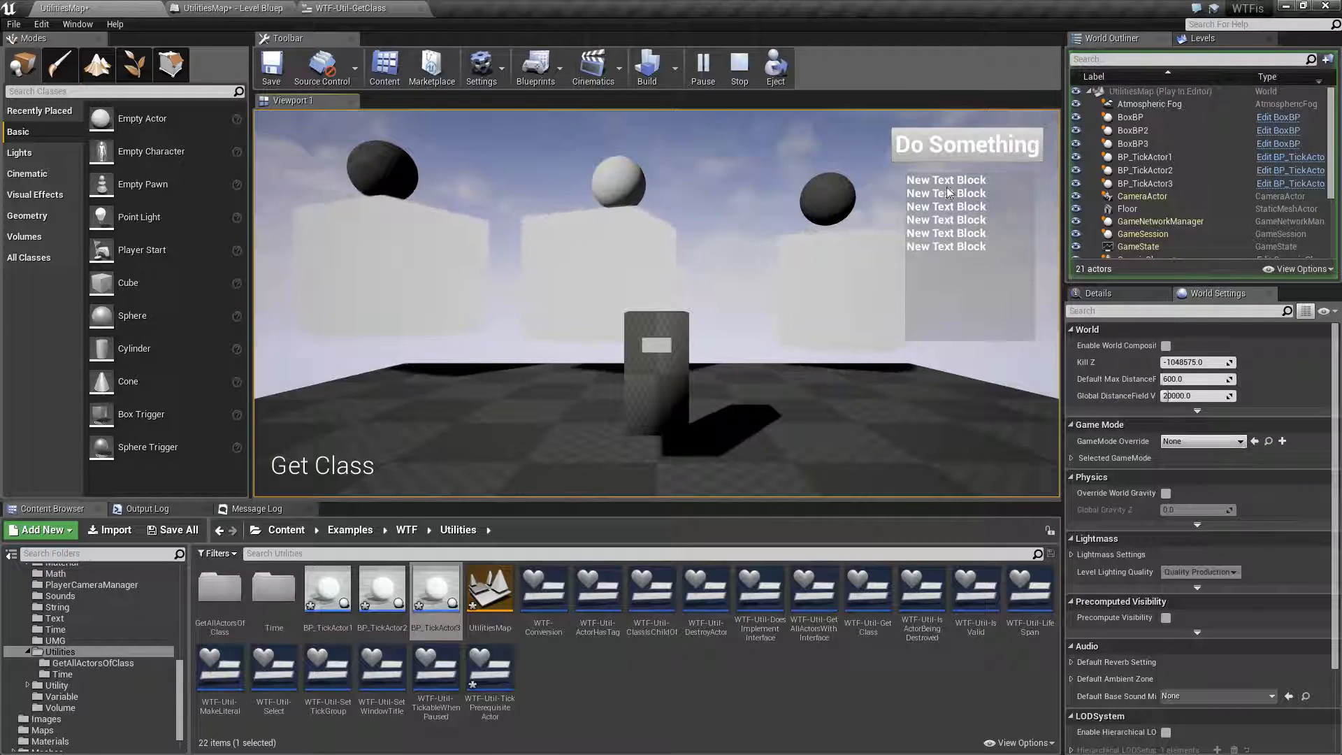
{"action": "left_click", "coordinate": [965, 144]}
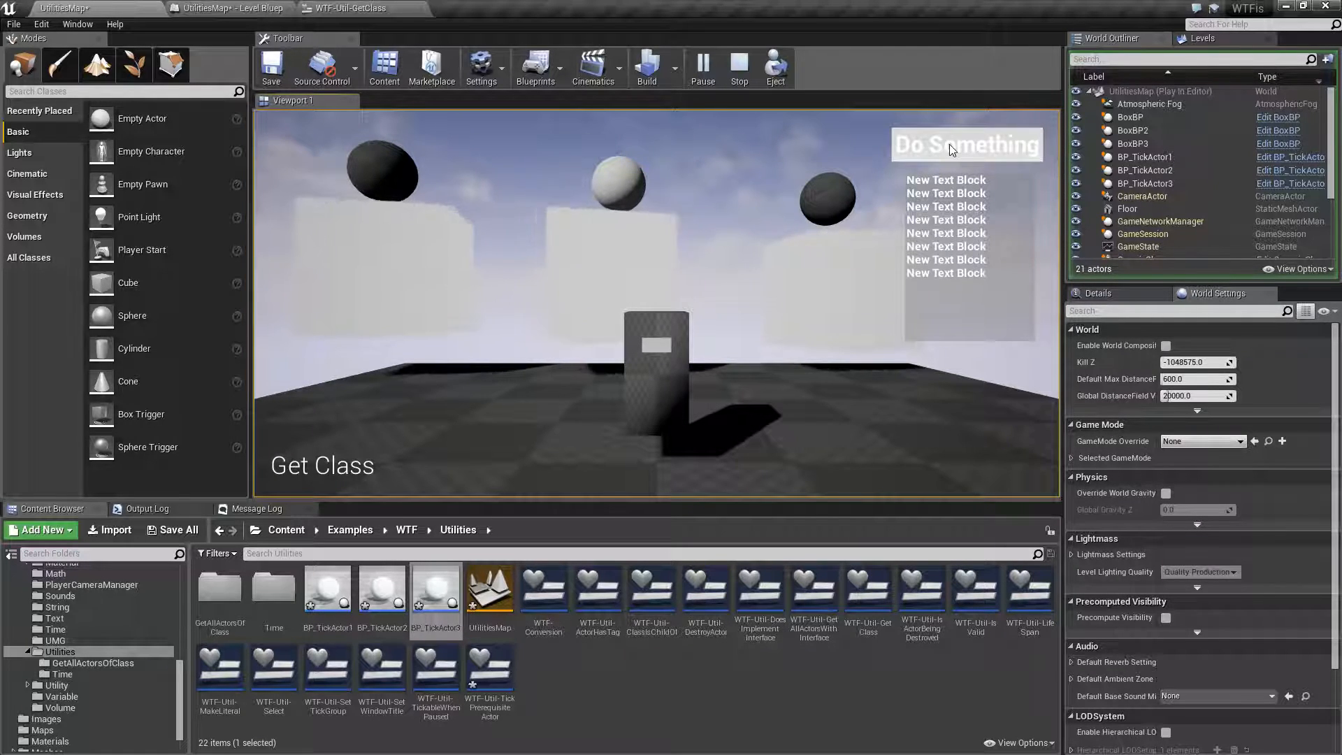
{"action": "left_click", "coordinate": [738, 67]}
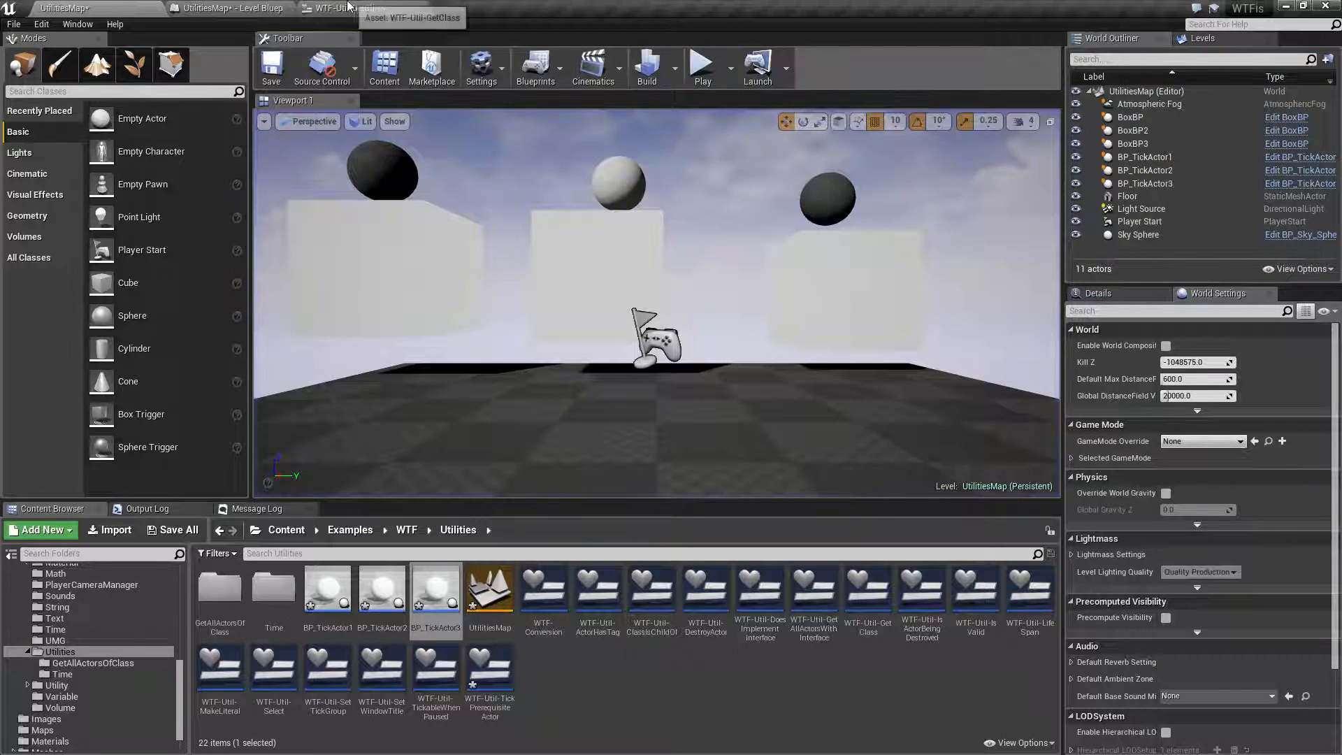
{"action": "left_click", "coordinate": [342, 9]}
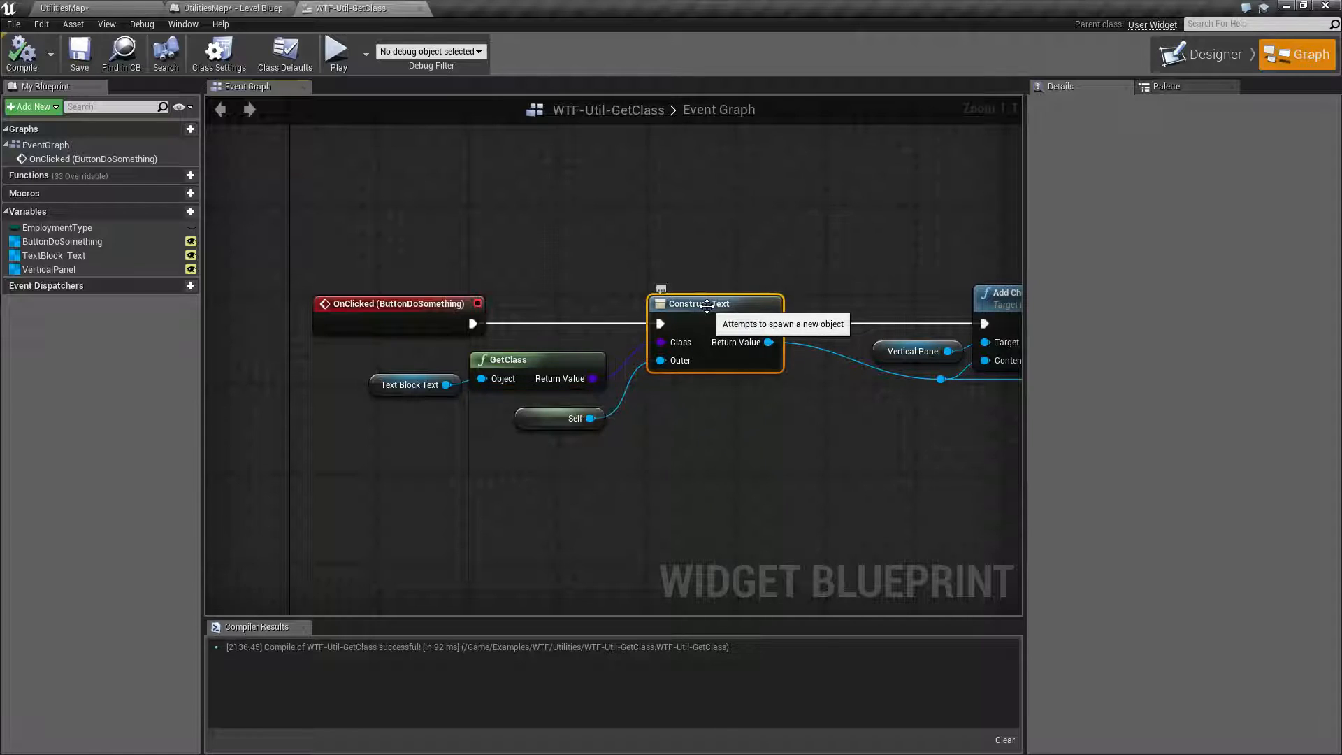
{"action": "mouse_move", "coordinate": [705, 440]}
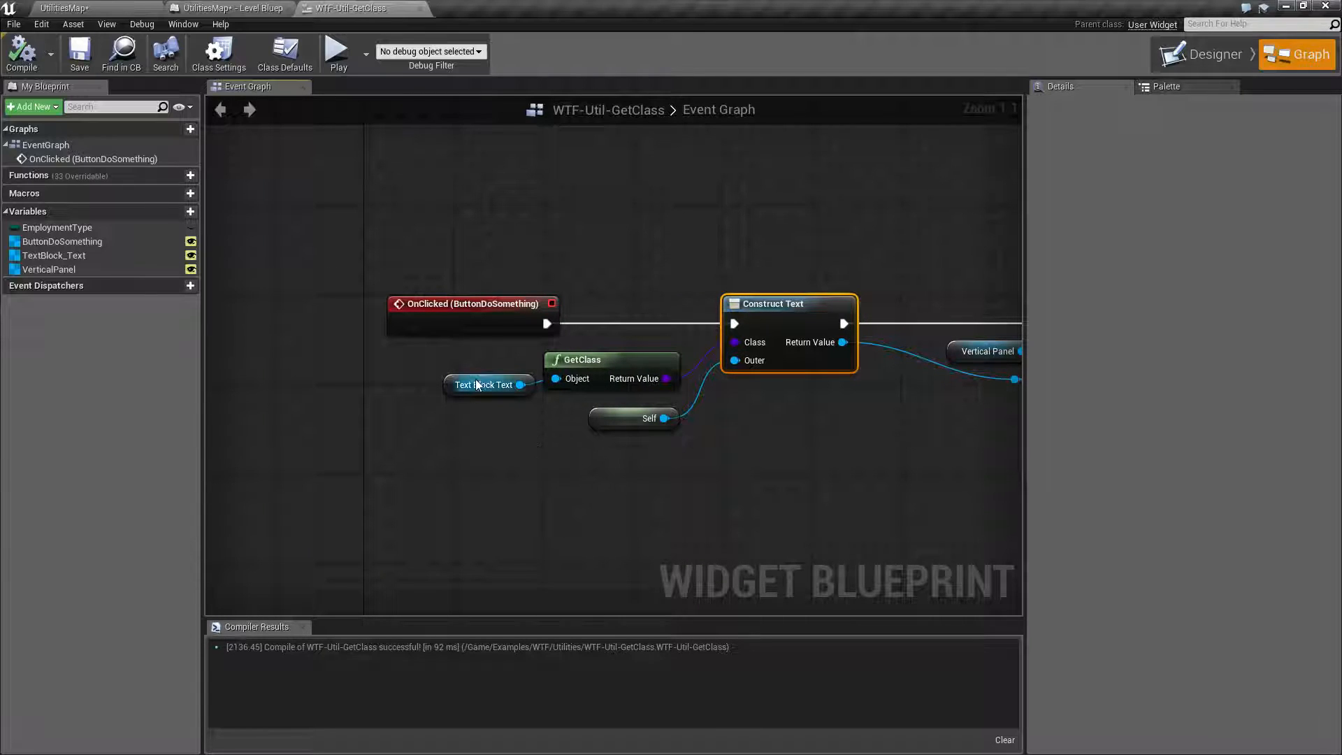
{"action": "mouse_move", "coordinate": [480, 383]}
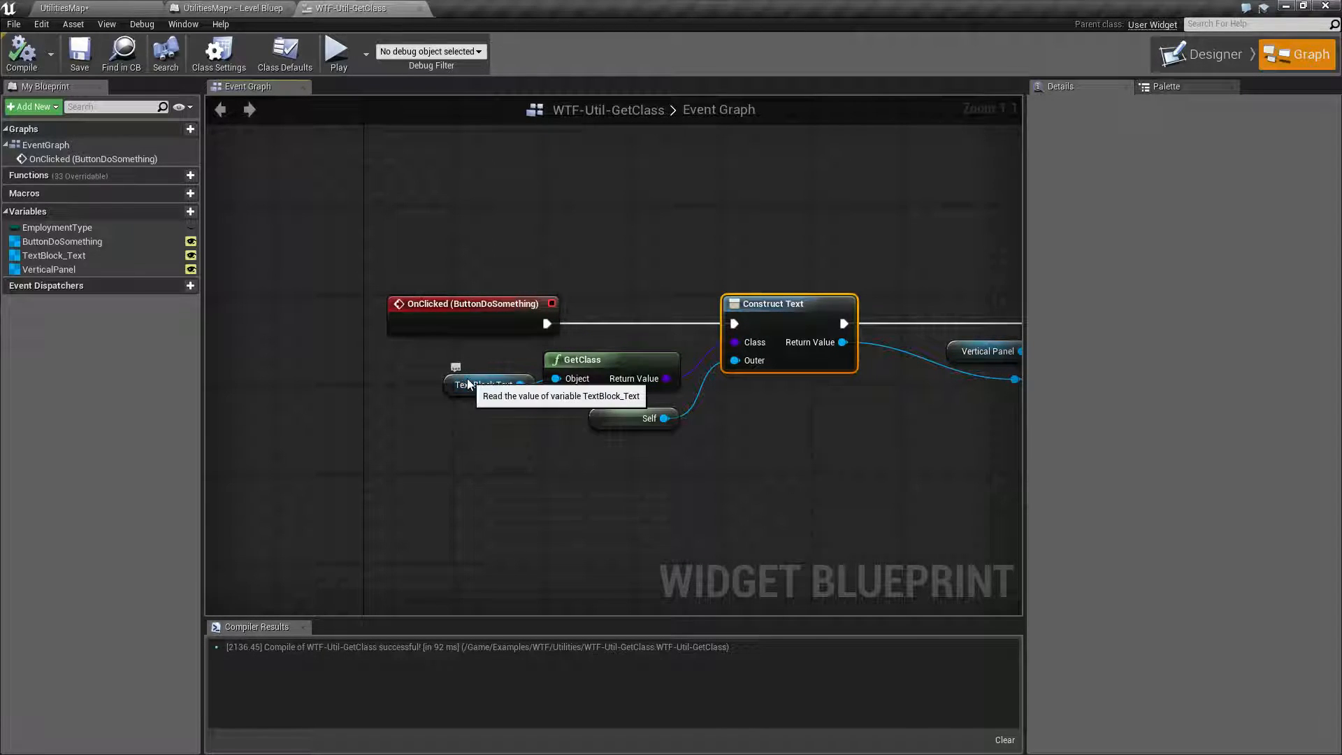
Select the Text Block Text variable node to view its Text-type details
{"action": "left_click", "coordinate": [483, 384]}
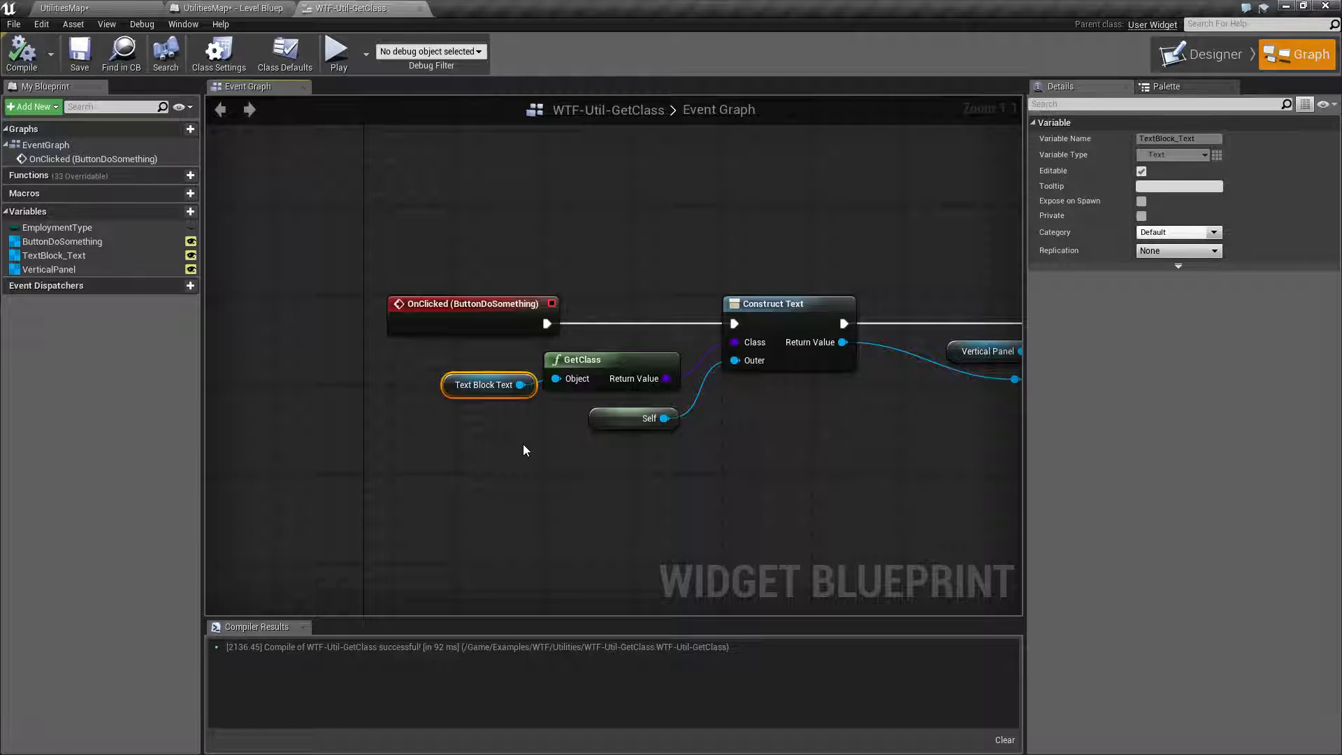
{"action": "mouse_move", "coordinate": [486, 455]}
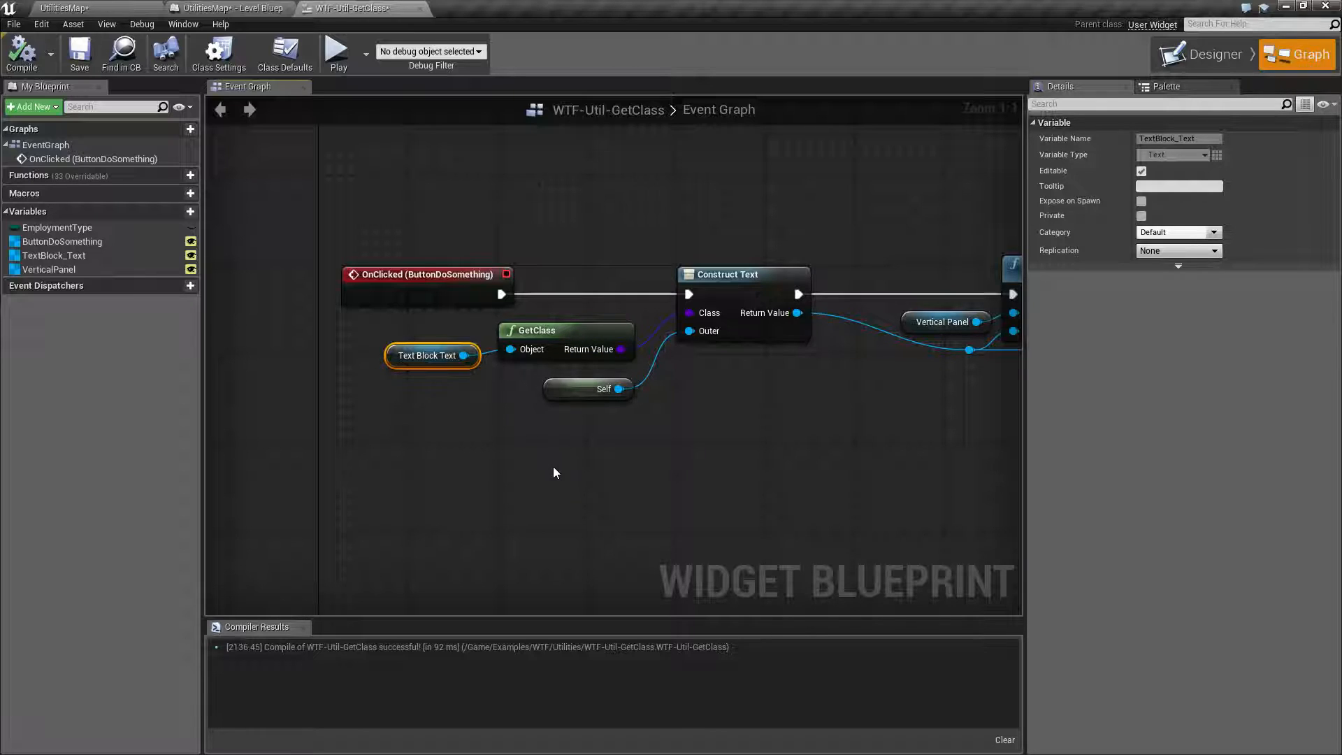
{"action": "mouse_move", "coordinate": [589, 489]}
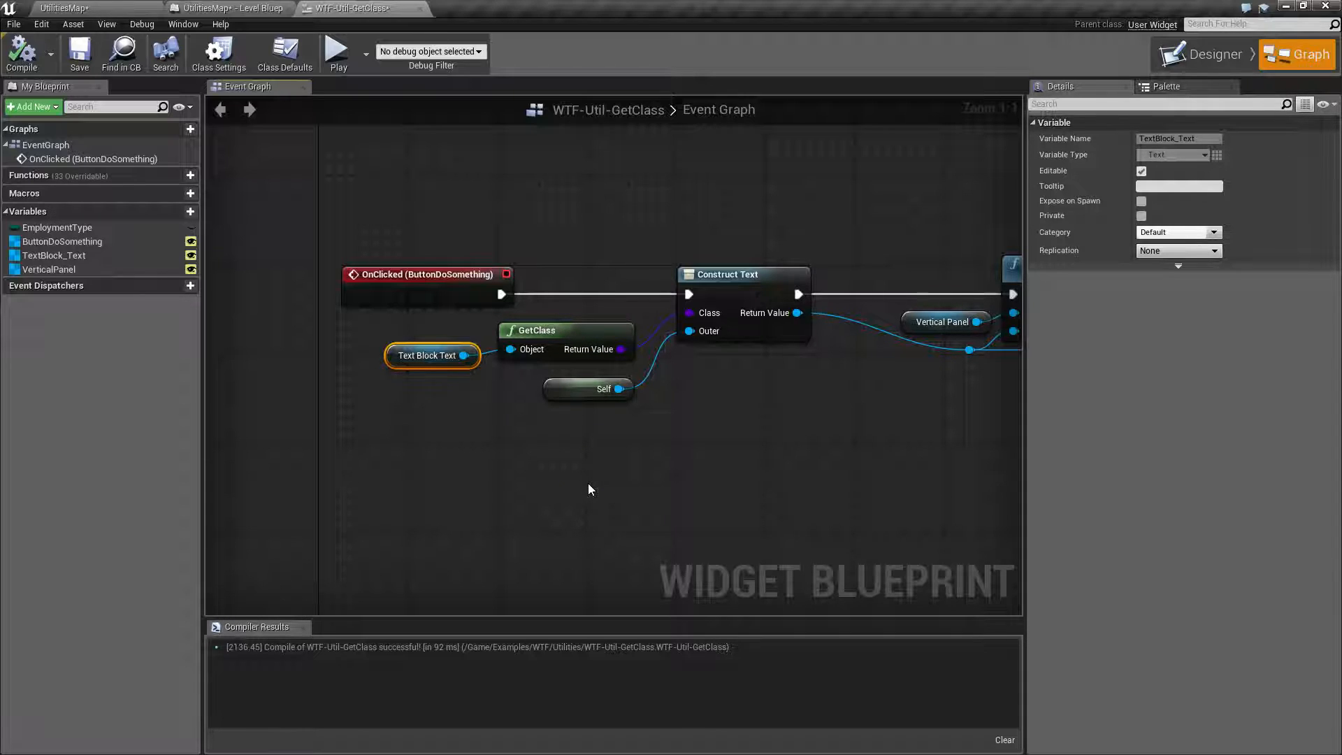